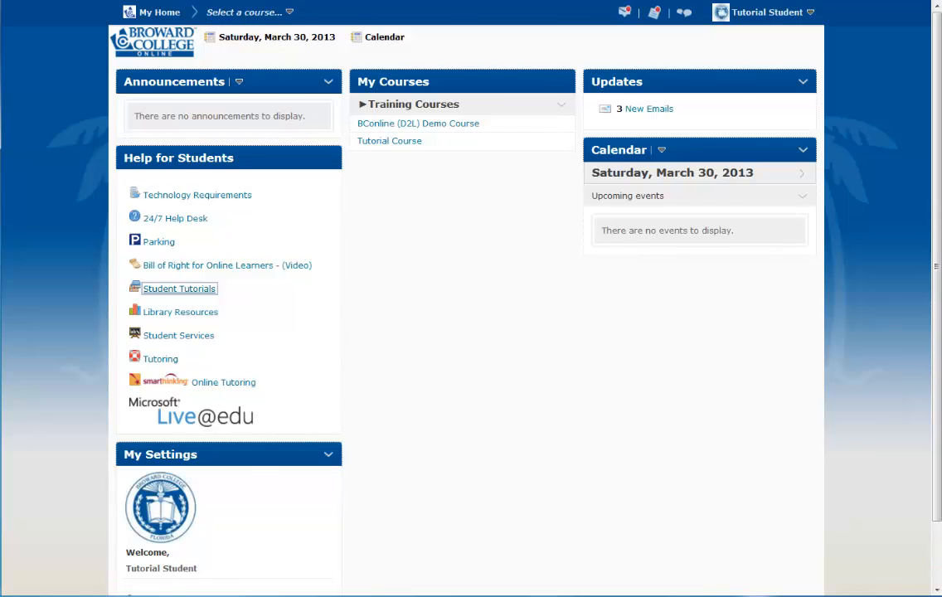
# Enter the BConline (D2L) Demo Course from the Training Courses list on My Home.
pyautogui.click(418, 123)
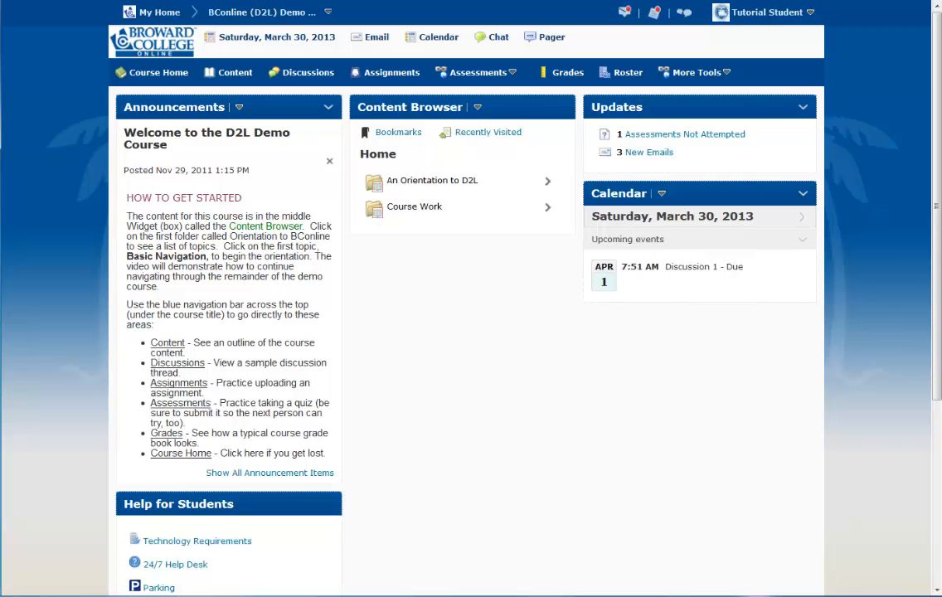
pyautogui.moveTo(498, 36)
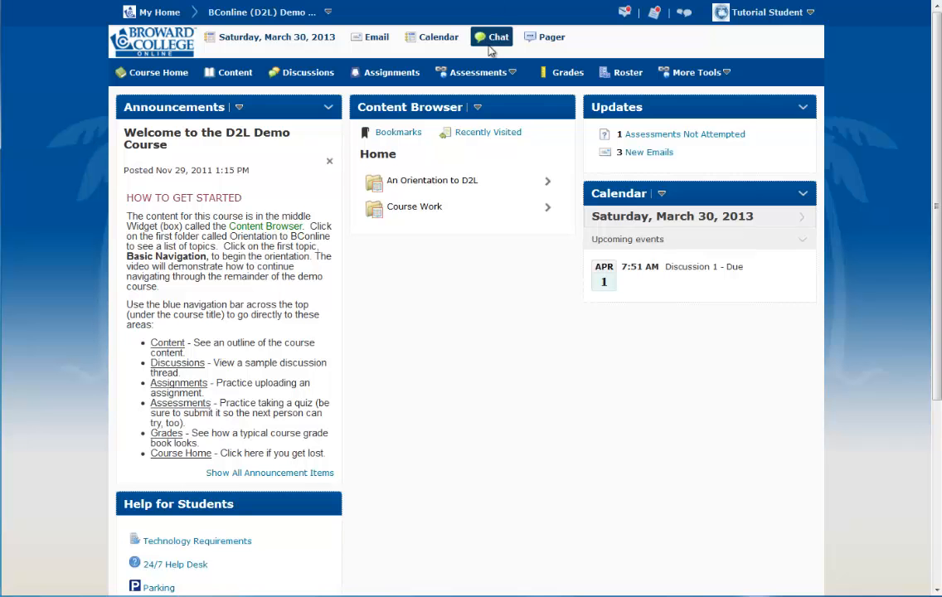
pyautogui.click(477, 72)
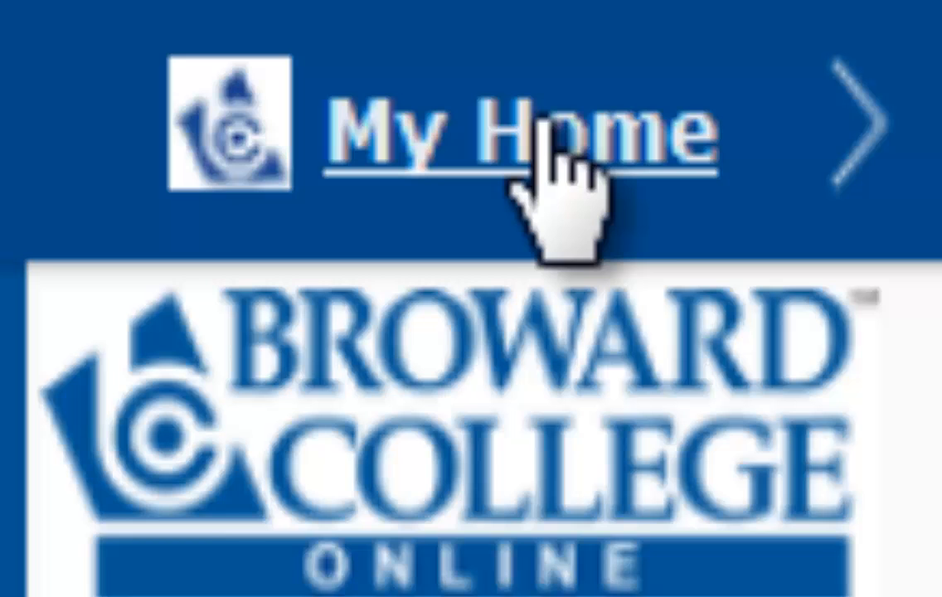
# Return to My Home and pin BConline (D2L) Demo Course in the course selector.
pyautogui.click(531, 128)
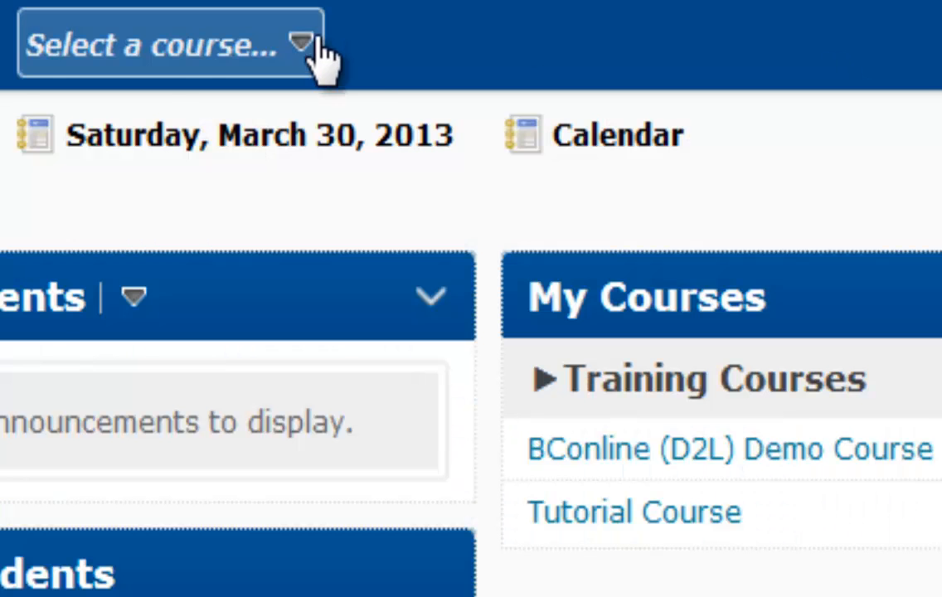
pyautogui.click(301, 42)
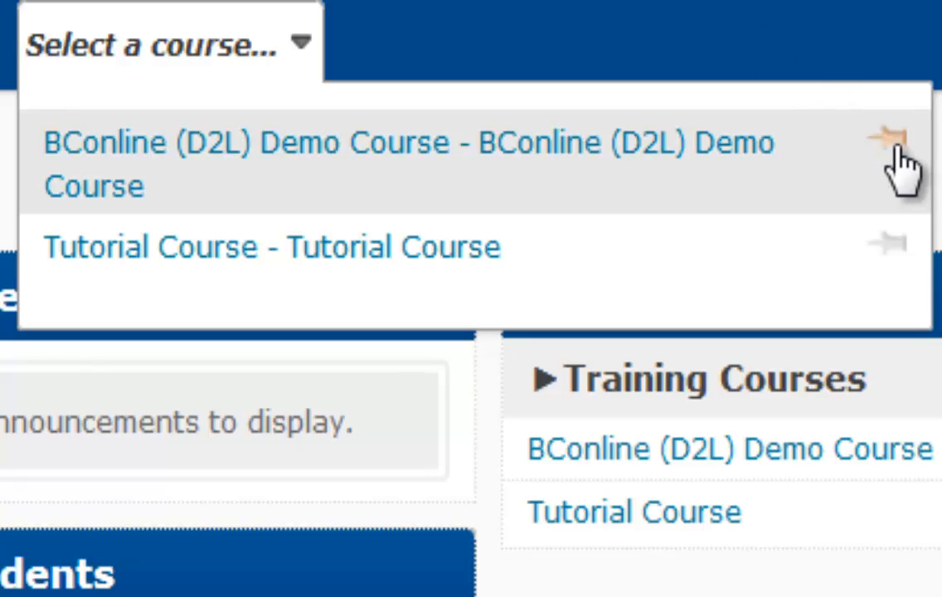
pyautogui.click(888, 136)
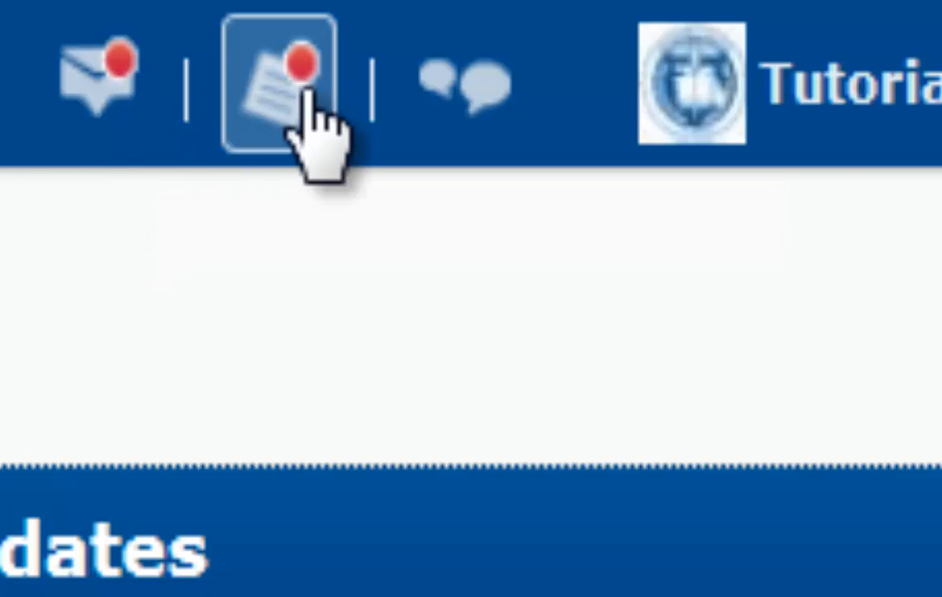
pyautogui.moveTo(423, 116)
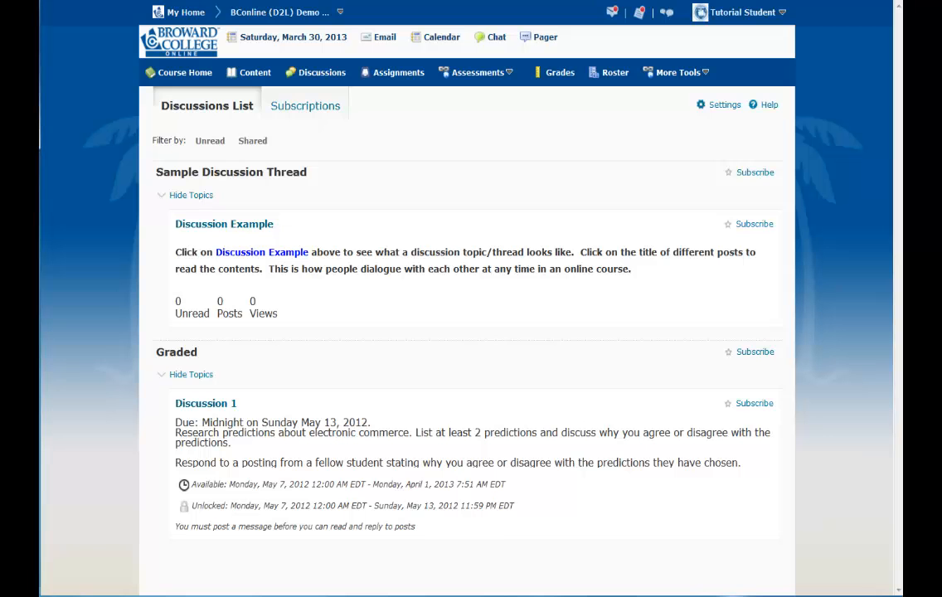
pyautogui.moveTo(274, 189)
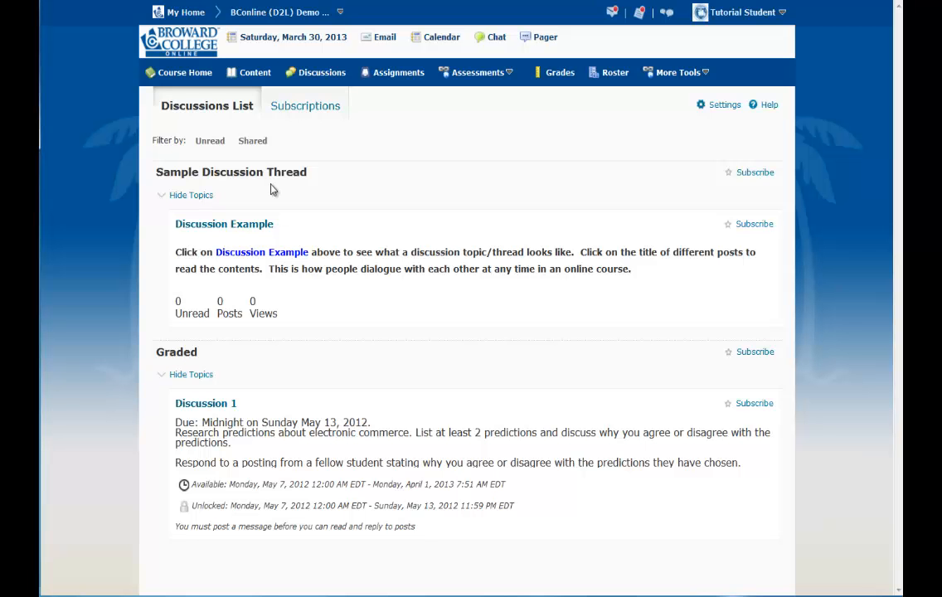
pyautogui.click(206, 404)
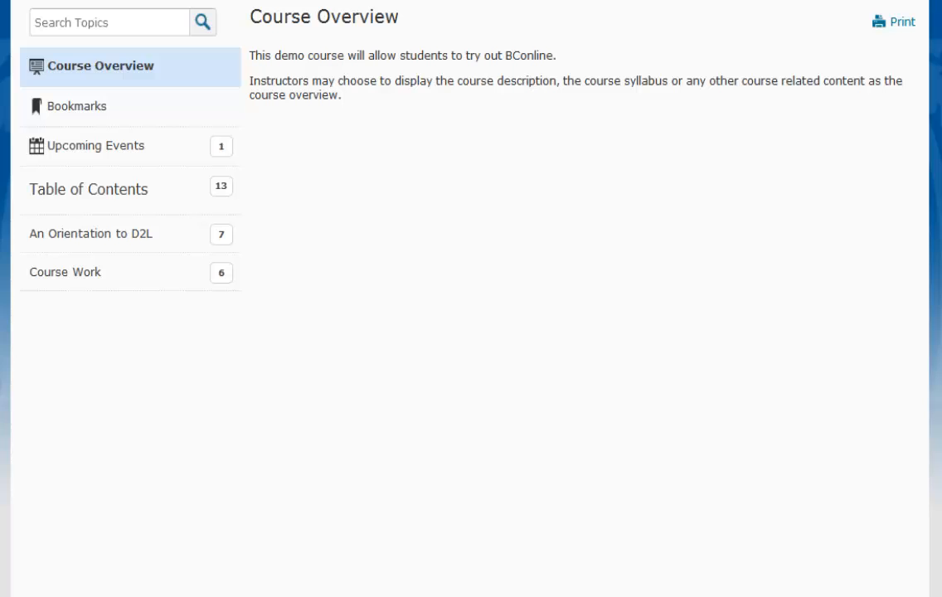
pyautogui.moveTo(855, 123)
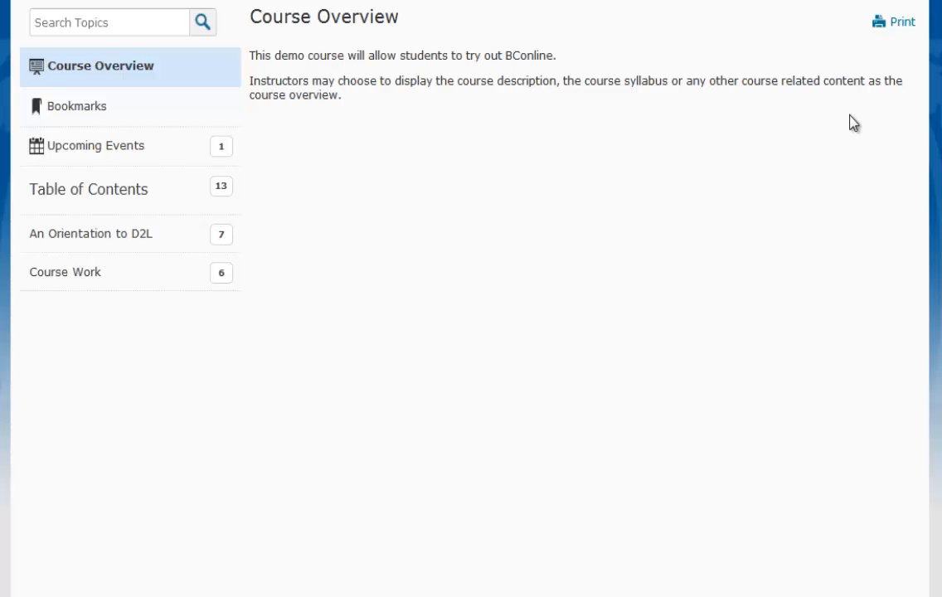
# View Upcoming Events and the full Course Schedule, then open the course Table of Contents.
pyautogui.click(95, 145)
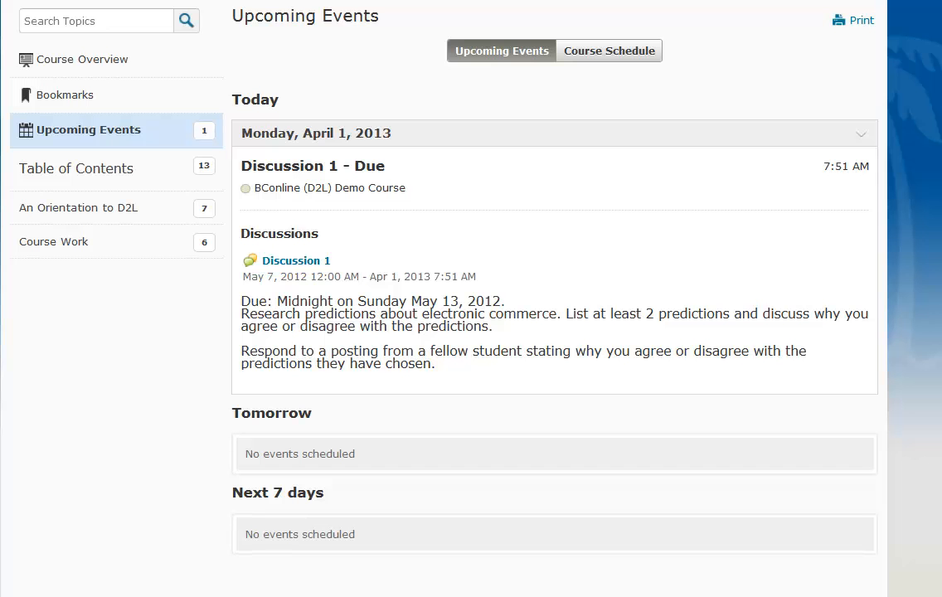
pyautogui.moveTo(601, 59)
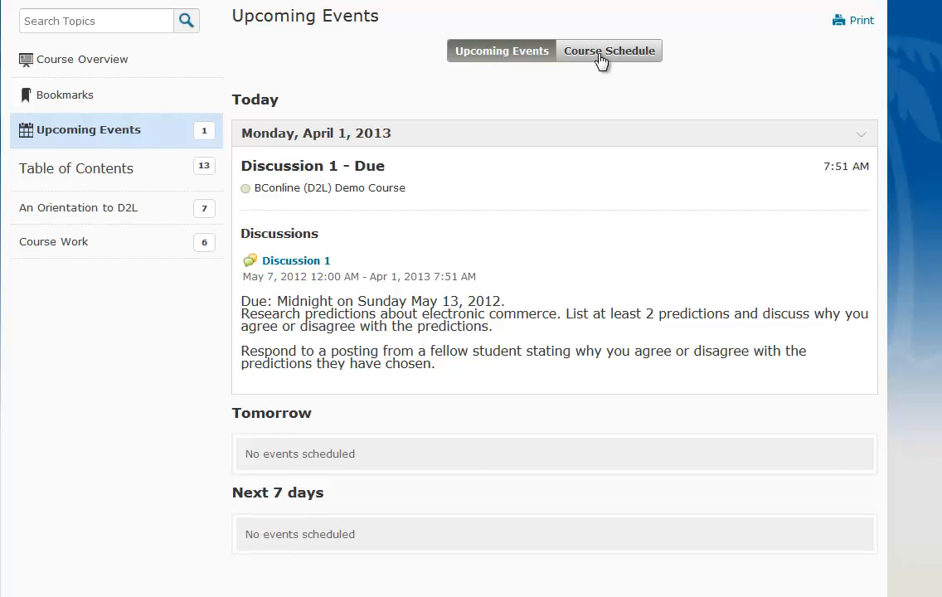
pyautogui.click(609, 51)
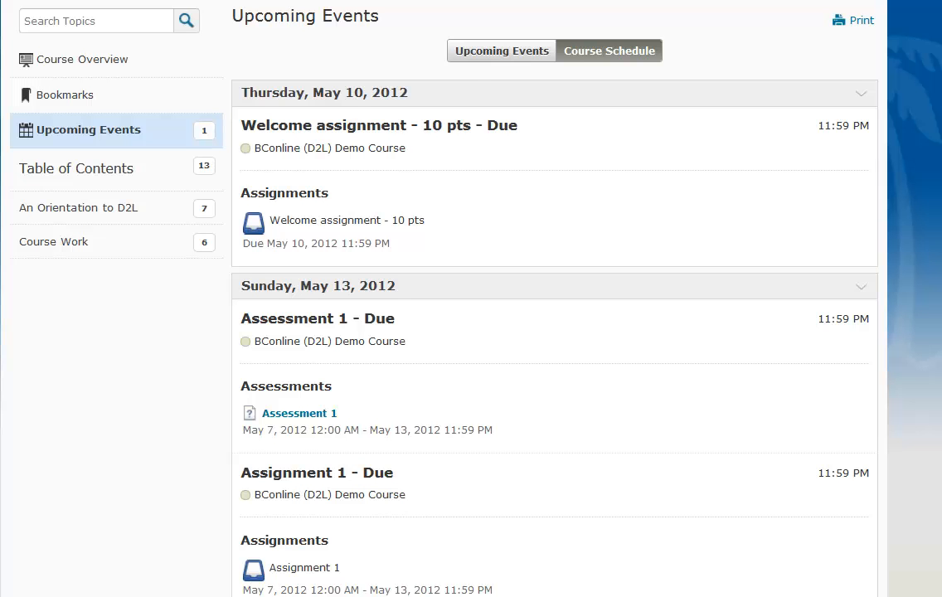
pyautogui.click(76, 169)
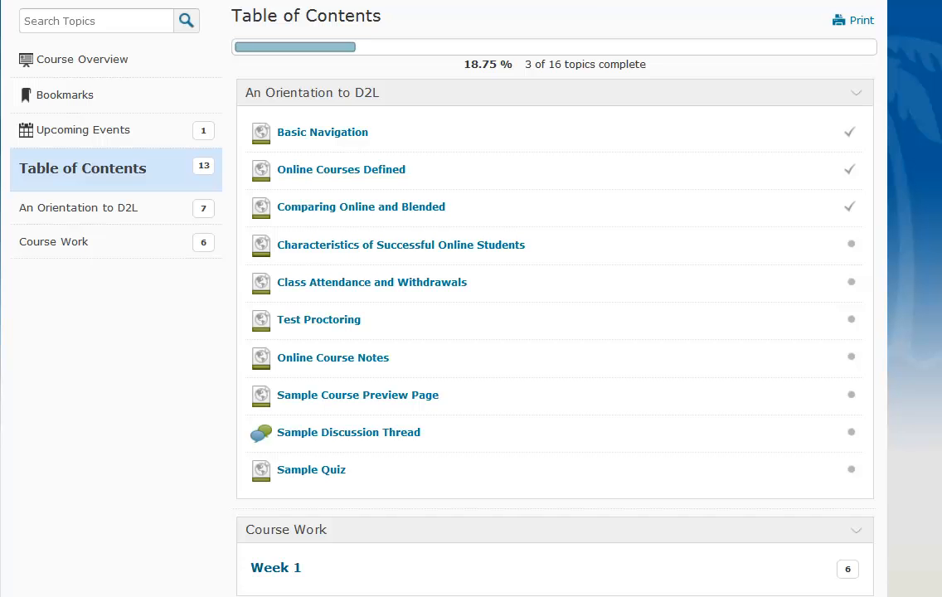
pyautogui.moveTo(488, 197)
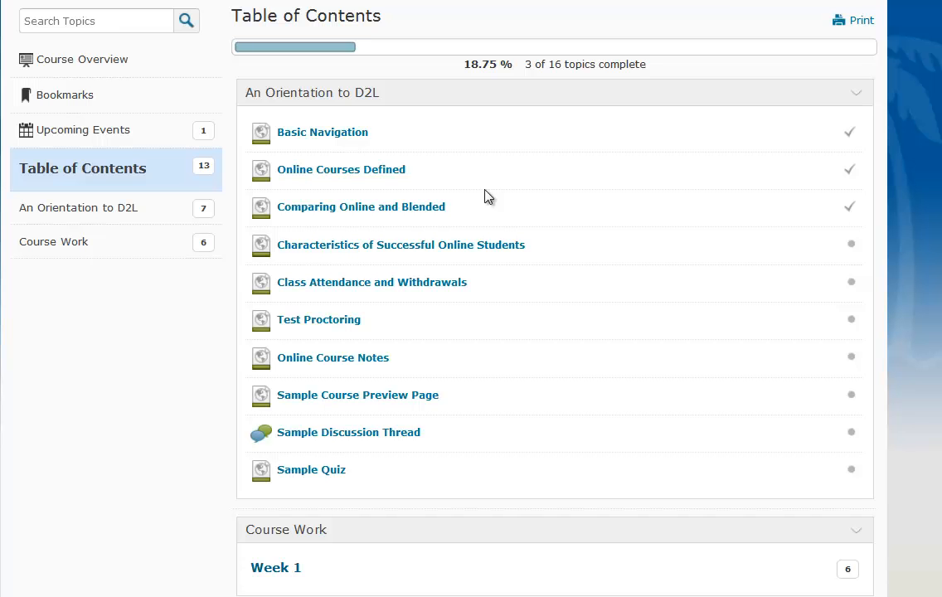
pyautogui.moveTo(401, 245)
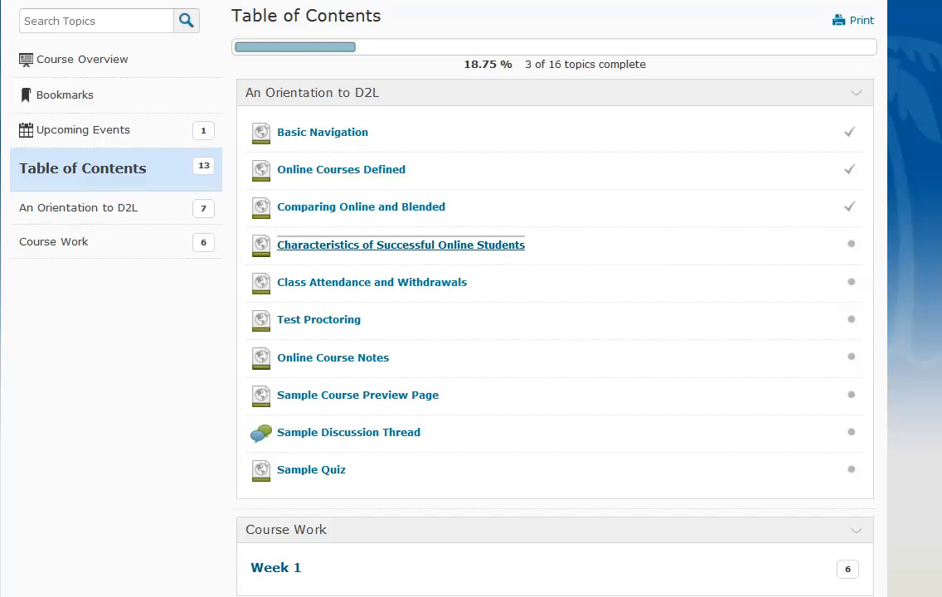
# Open the 'Characteristics of Successful Online Students' topic from the Table of Contents.
pyautogui.click(400, 245)
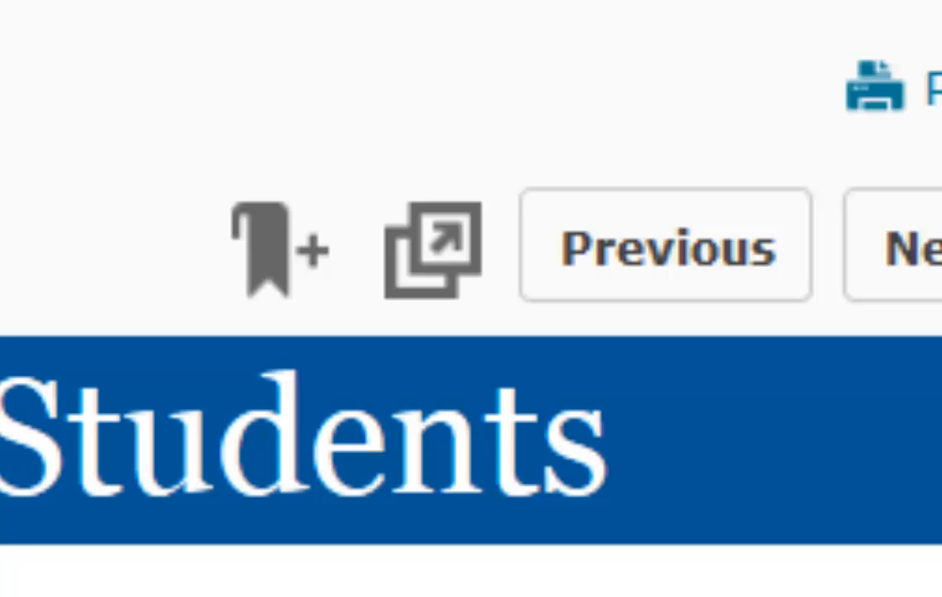
pyautogui.moveTo(448, 17)
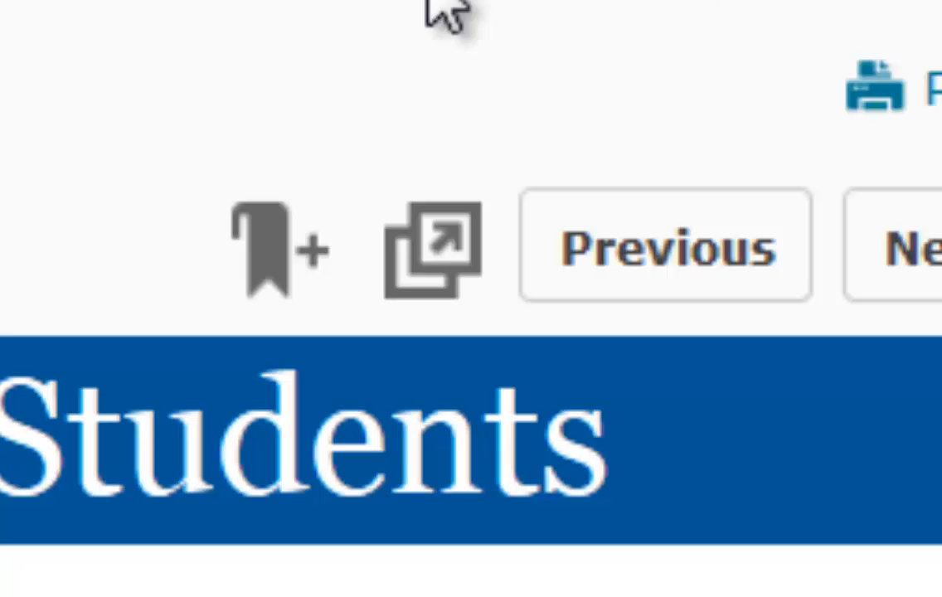
# Bookmark this topic, preview Class Attendance and Withdrawals, then return.
pyautogui.click(274, 248)
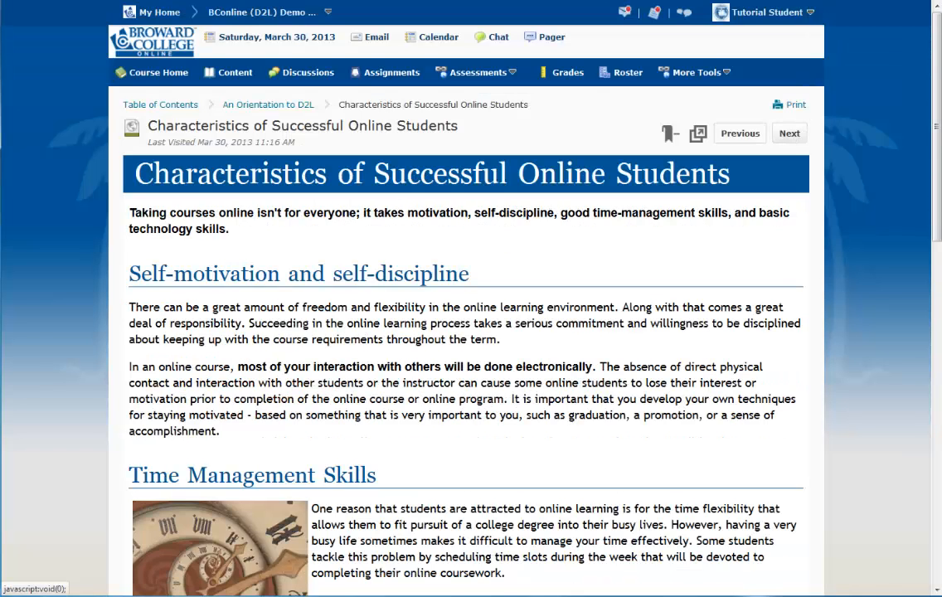
pyautogui.click(789, 132)
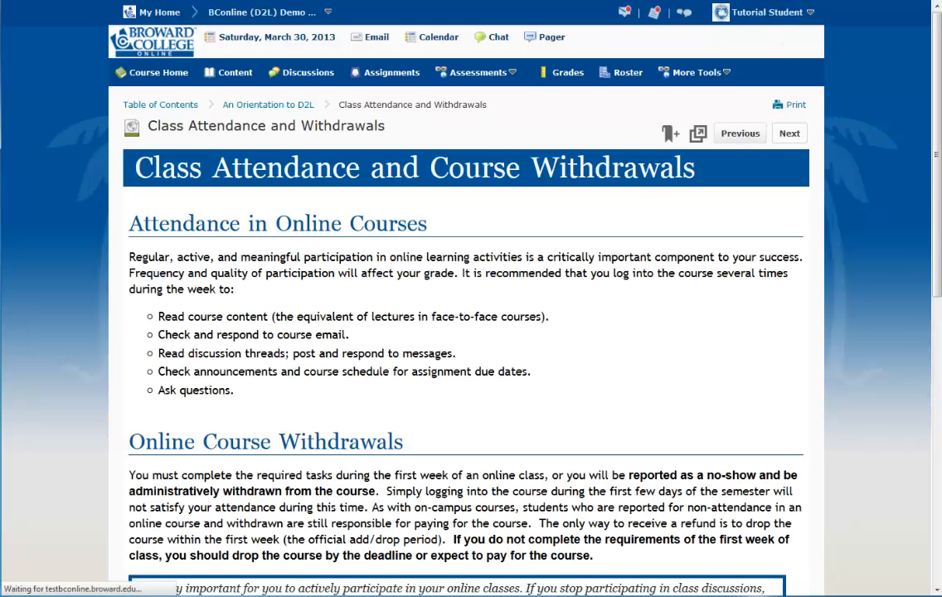
pyautogui.click(789, 134)
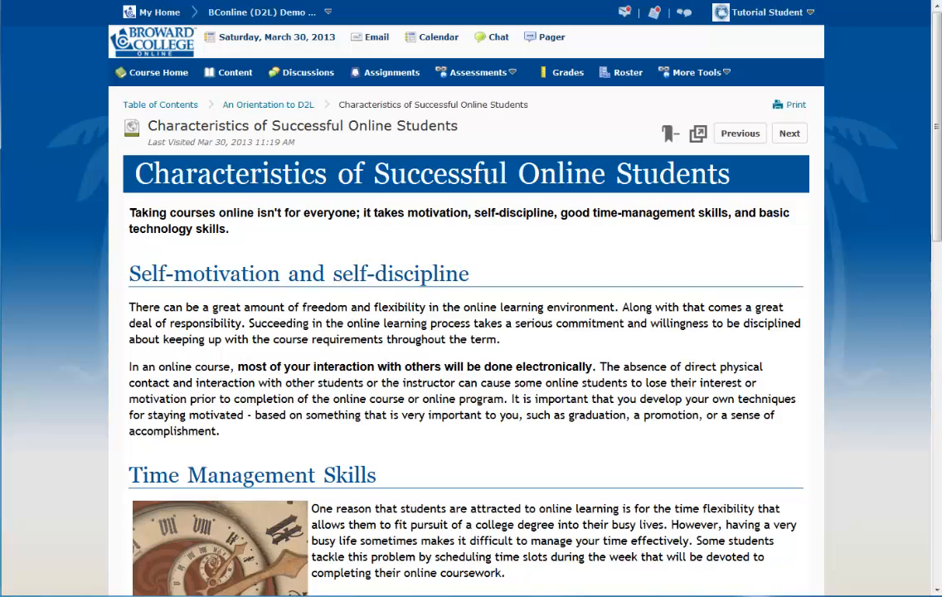
# Scroll to the end of the Characteristics topic and advance to the next module.
pyautogui.scroll(-3)
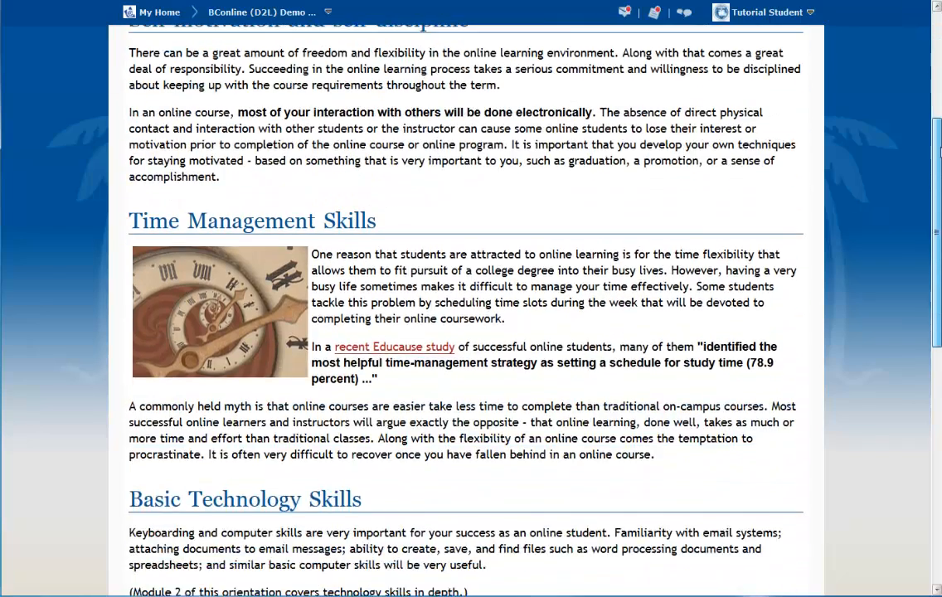
pyautogui.scroll(-3)
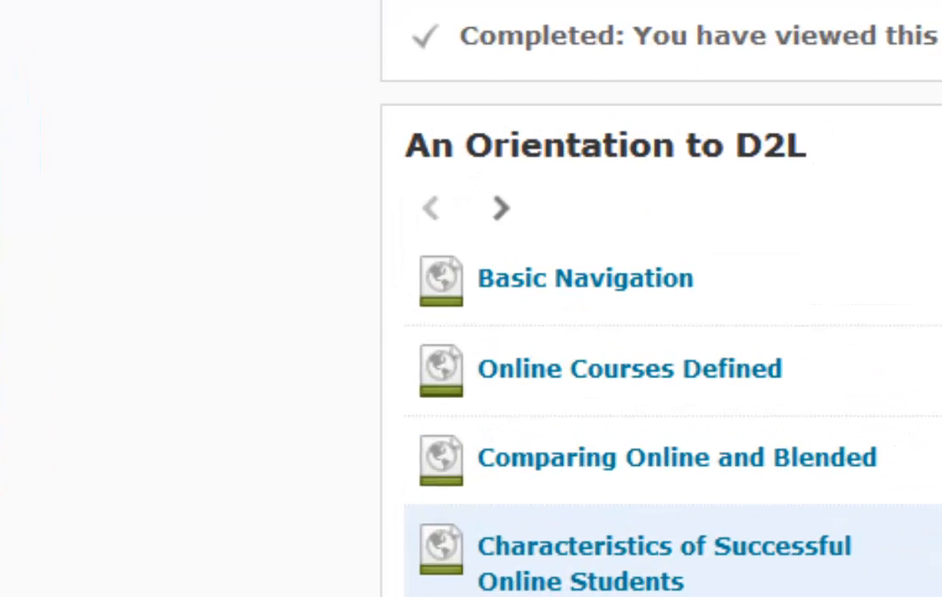
pyautogui.moveTo(465, 199)
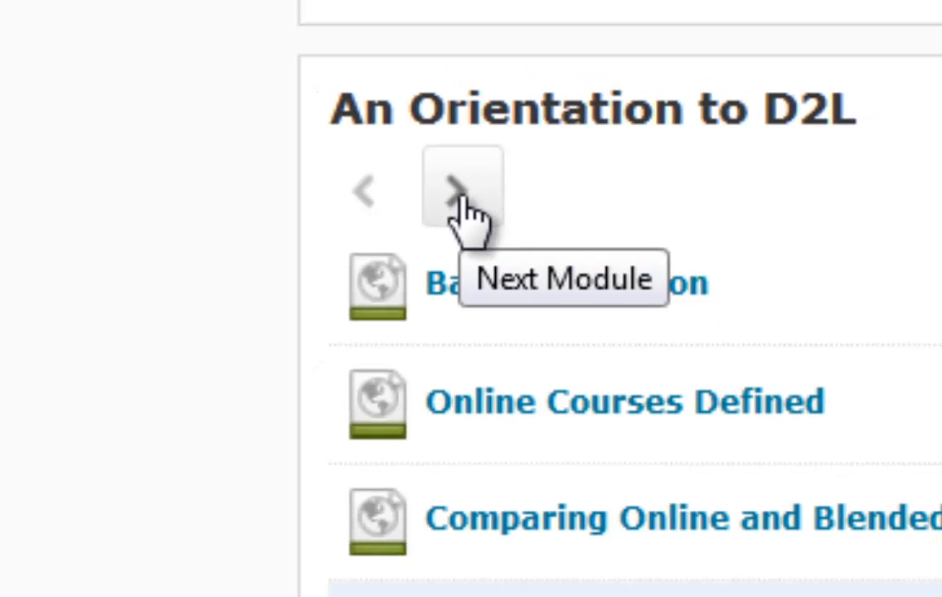
pyautogui.click(463, 191)
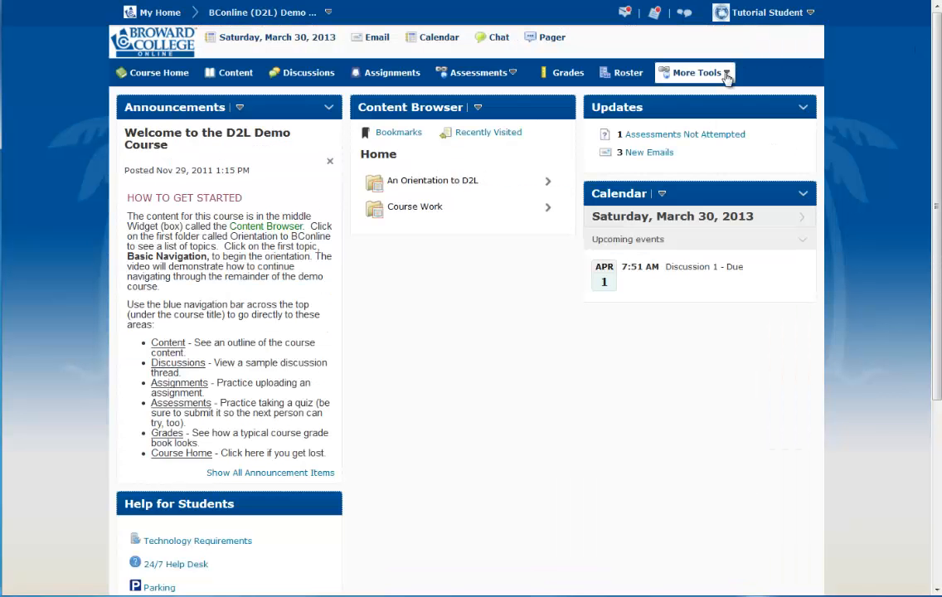
# Open User Progress from the More Tools menu to see the Progress Summary.
pyautogui.click(695, 72)
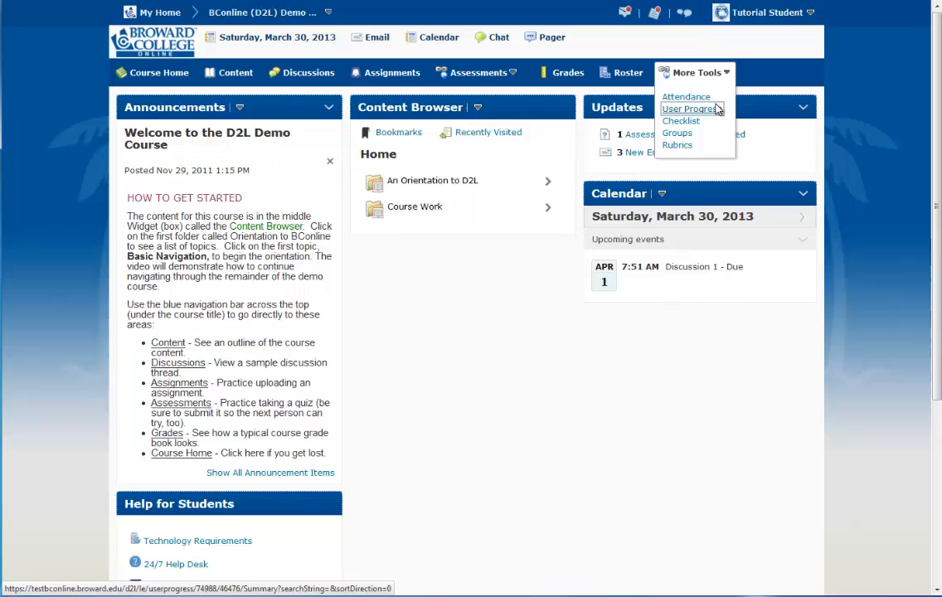
pyautogui.click(689, 109)
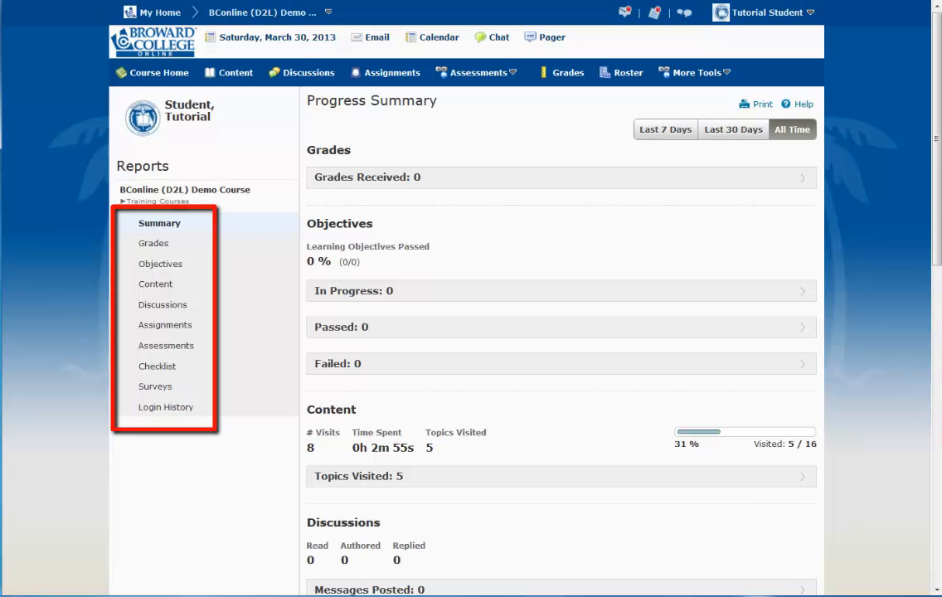
pyautogui.click(155, 283)
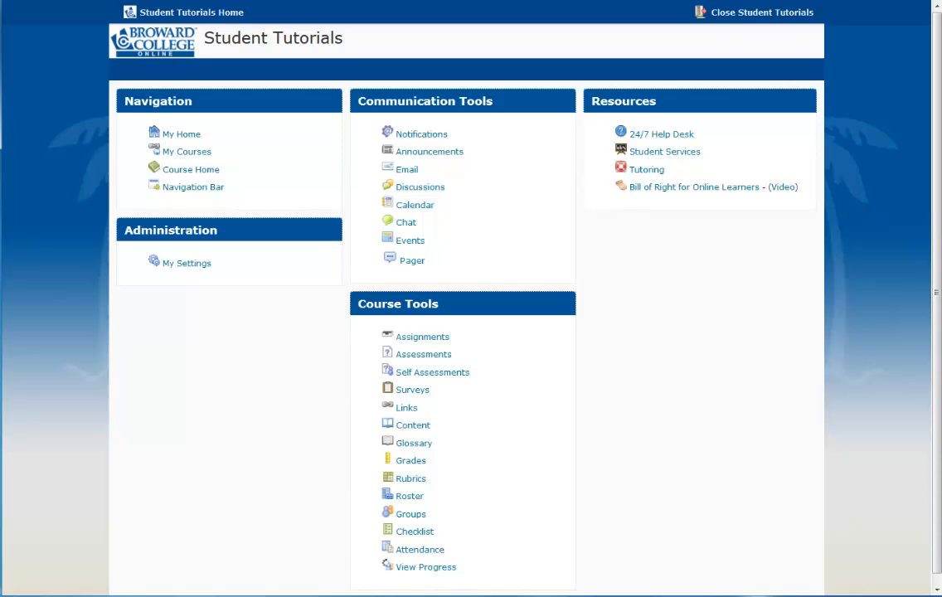
# Open the Roster tutorial under Course Tools in Student Tutorials.
pyautogui.click(411, 495)
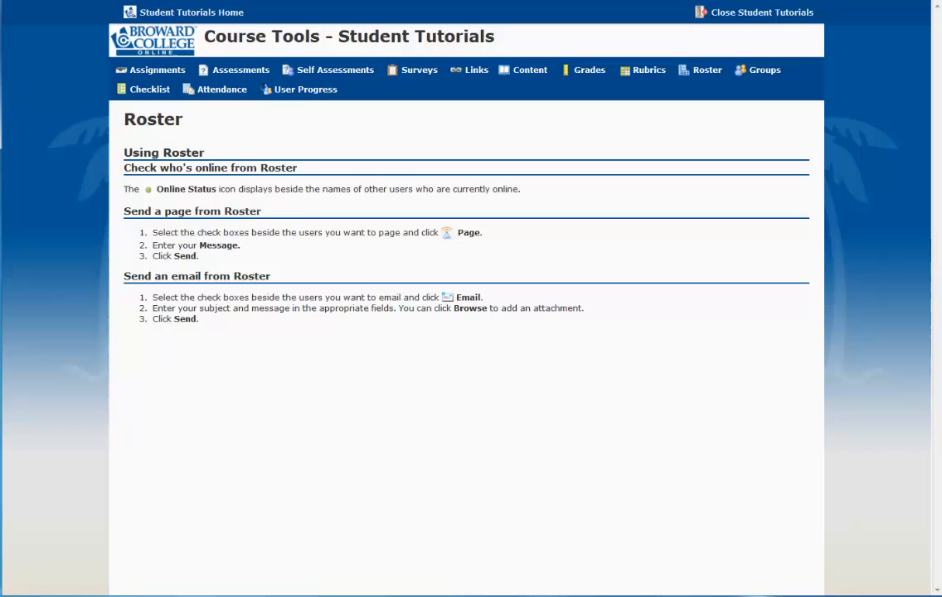